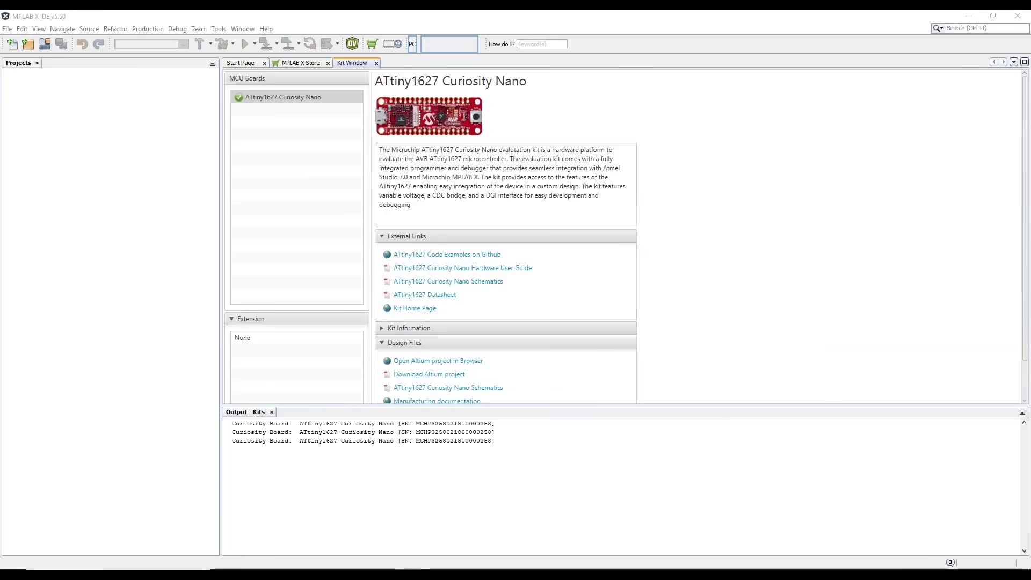
mouse_move(606, 114)
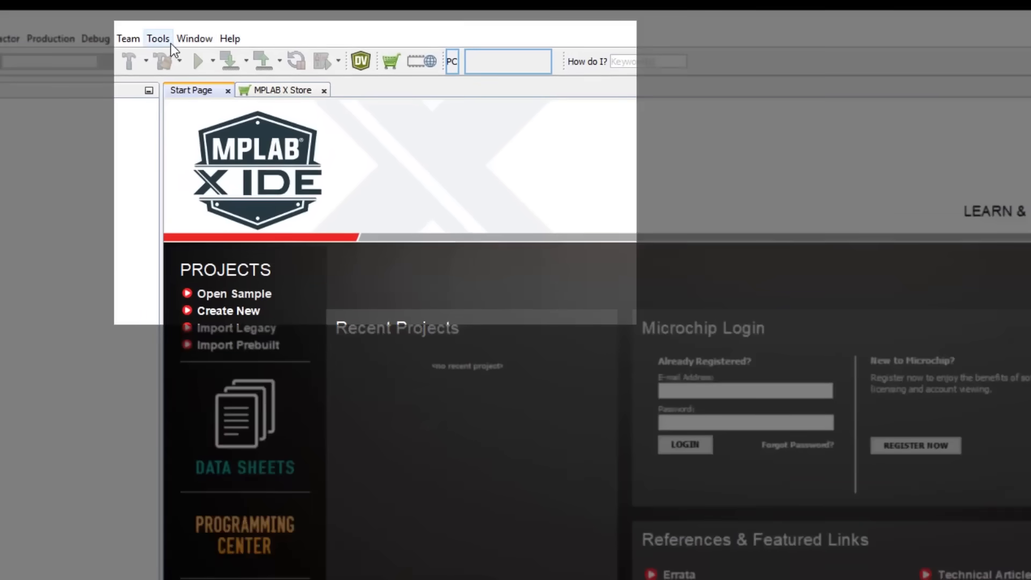
Open the Pack Manager from Tools and tick the ATtiny_DFP 2.7.128 release
click(157, 38)
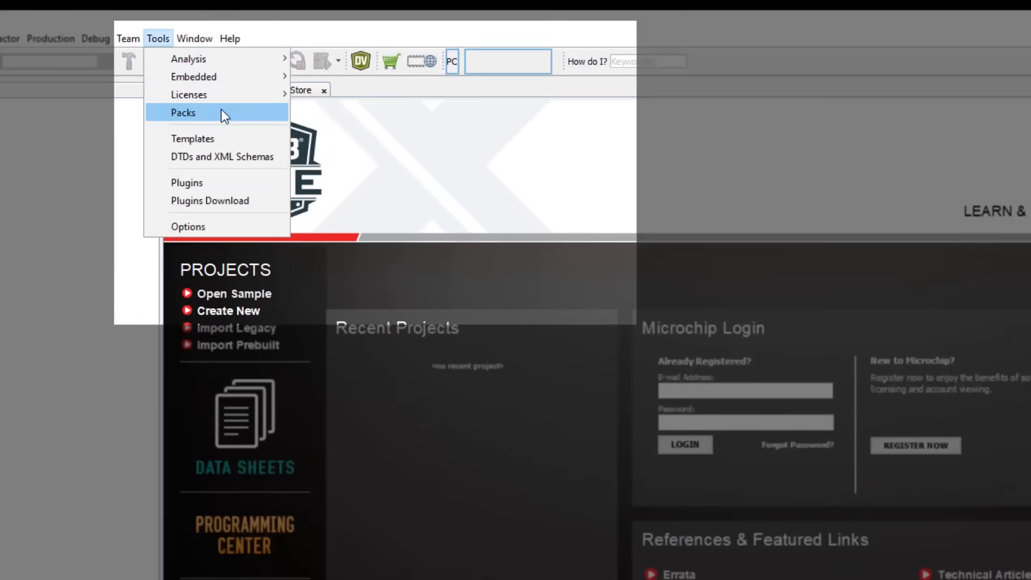
click(182, 112)
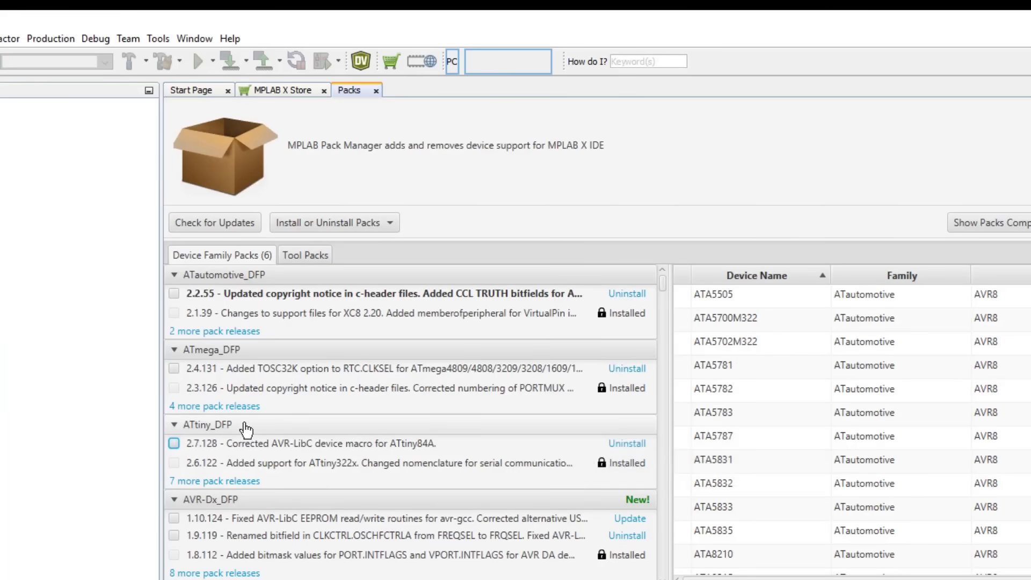
click(173, 443)
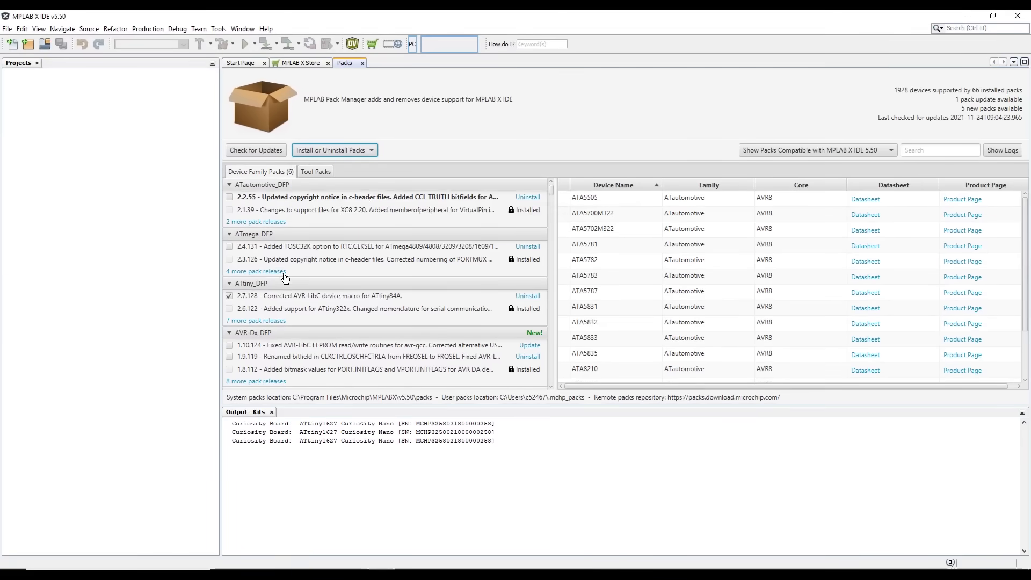
On the ATtiny1627 Curiosity Nano kit page, expand Kit Information and open the datasheet link
click(229, 296)
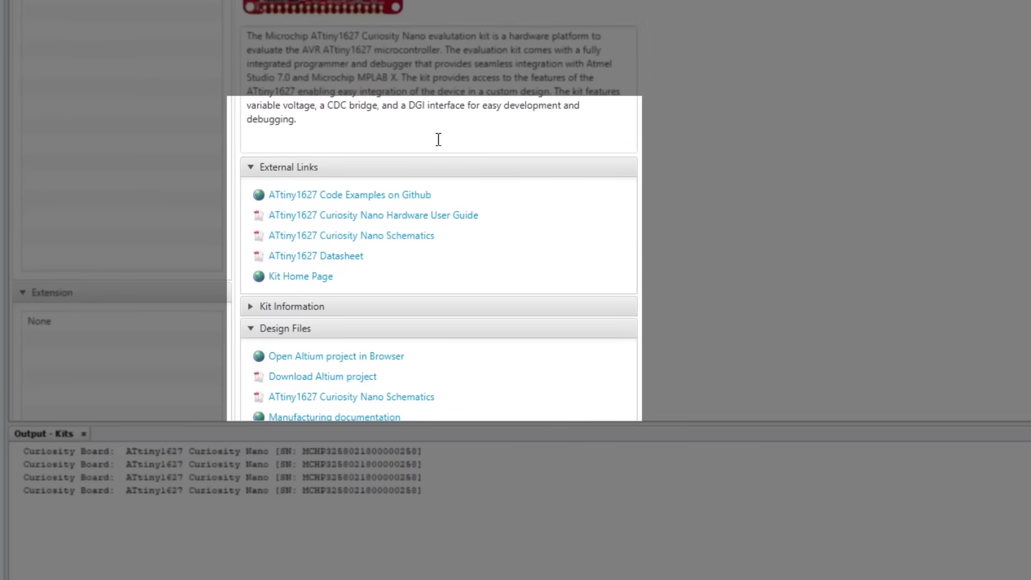
click(292, 306)
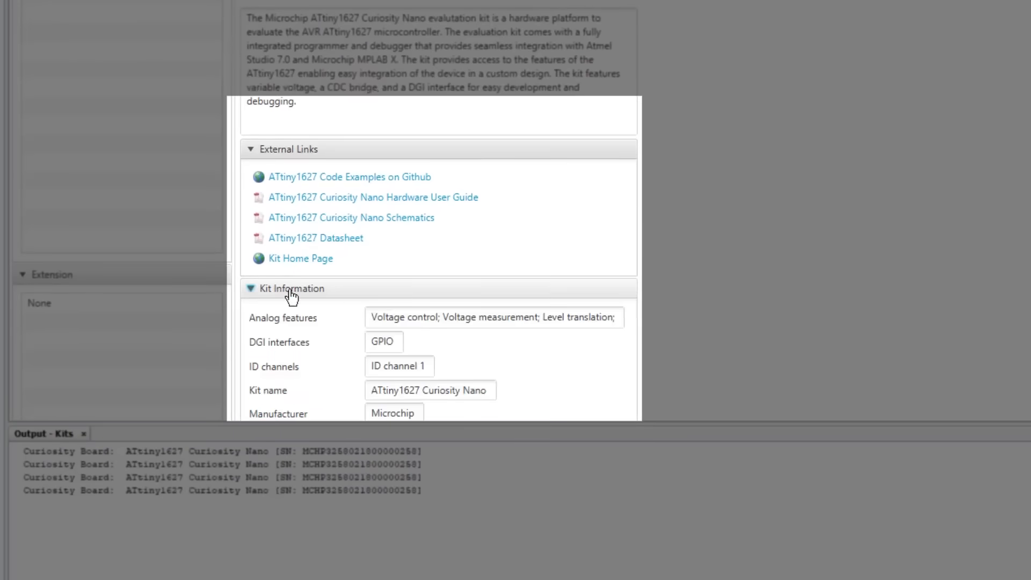
scroll(down, 3)
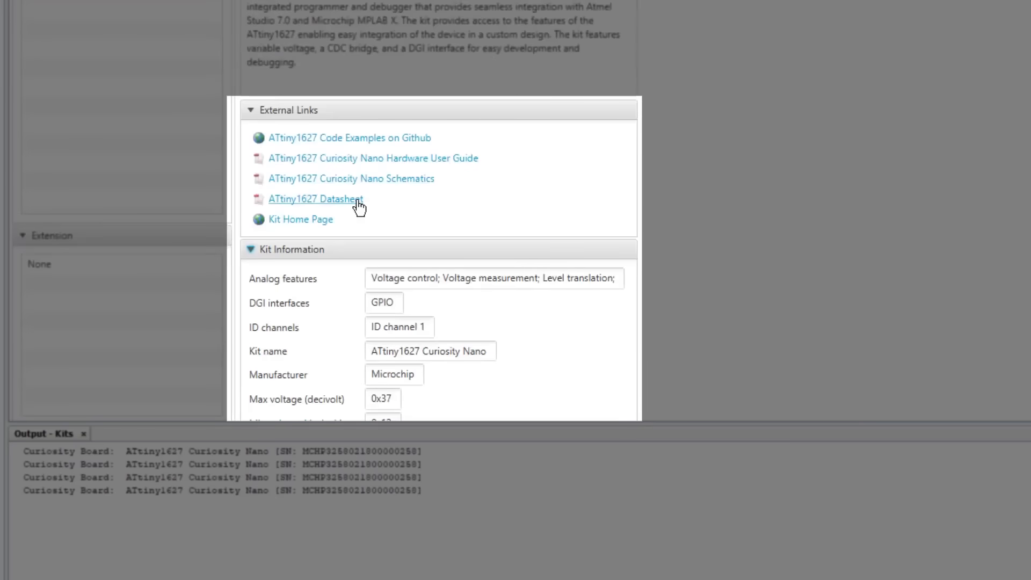
click(314, 199)
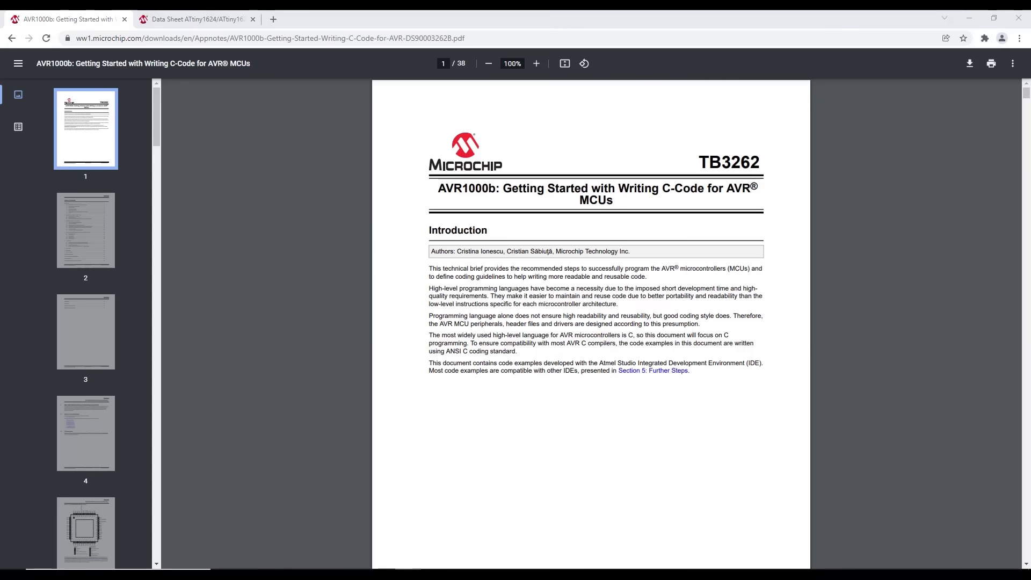
mouse_move(774, 213)
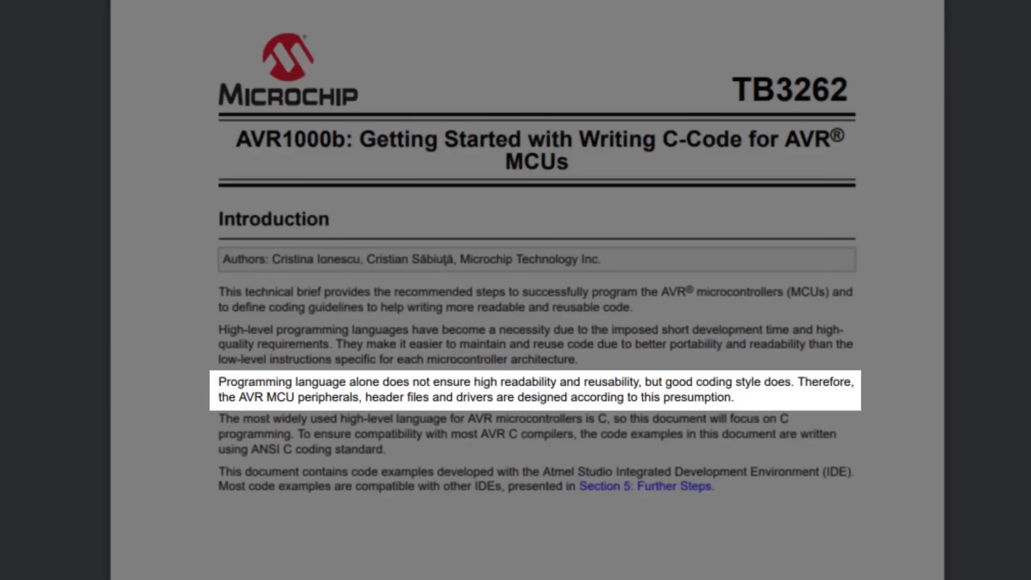
mouse_move(158, 394)
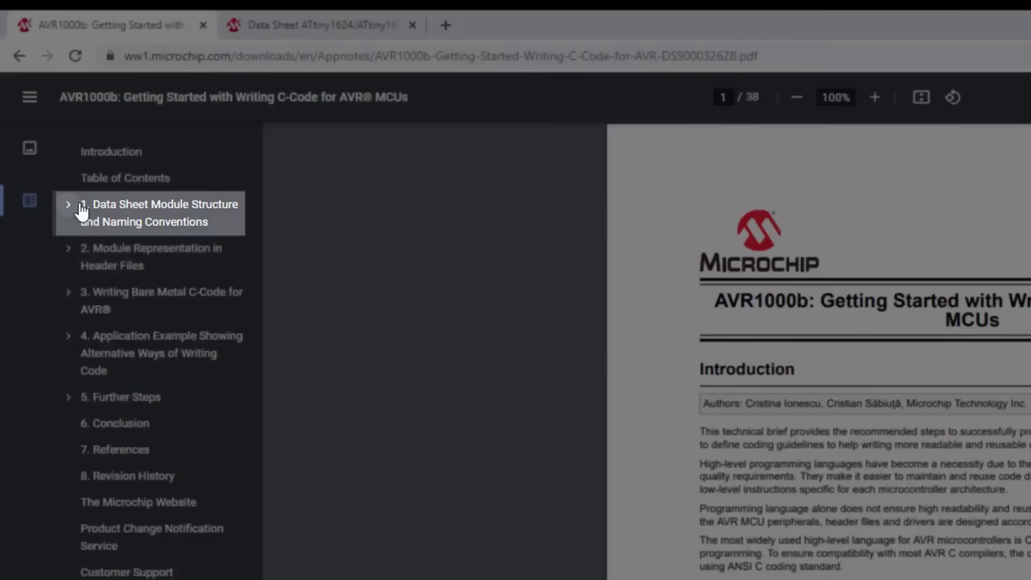
Jump to '1. Data Sheet Module Structure and Naming Conventions' and read to the ADC Register Summary
click(69, 204)
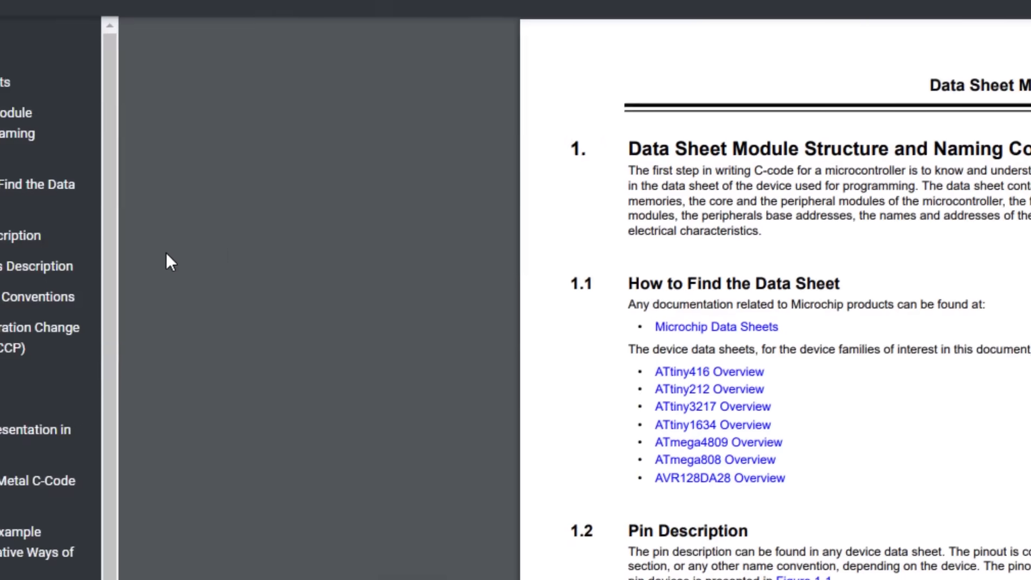
click(187, 279)
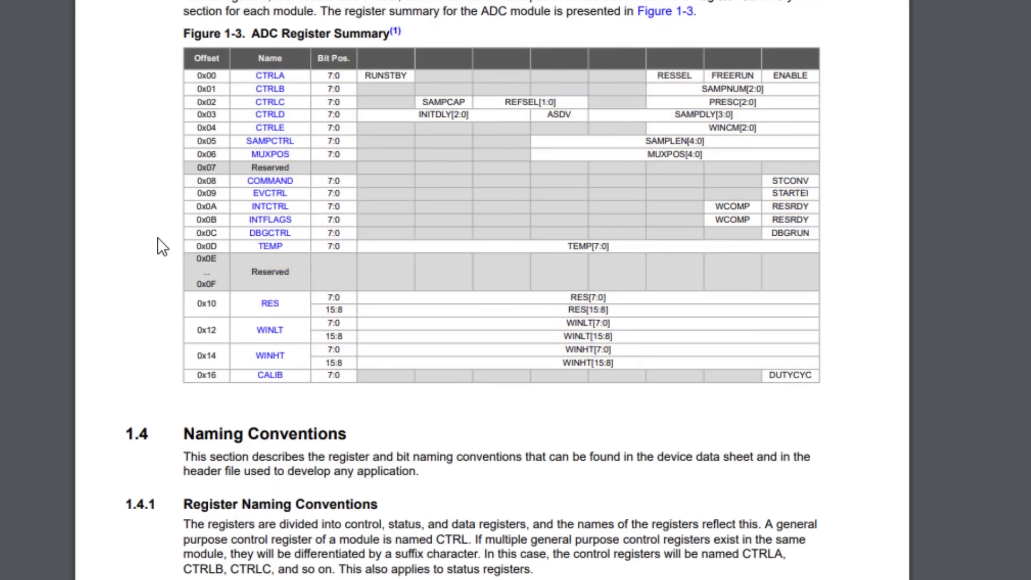
Scroll through section 1.4.1 Register Naming Conventions to the 1.4.2 bit-field naming figures
scroll(down, 3)
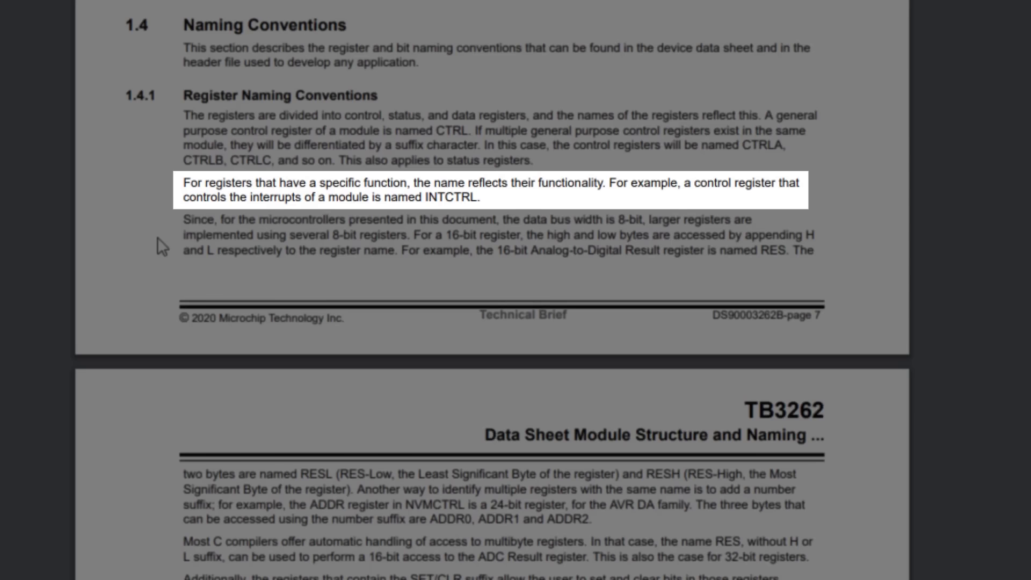
scroll(down, 3)
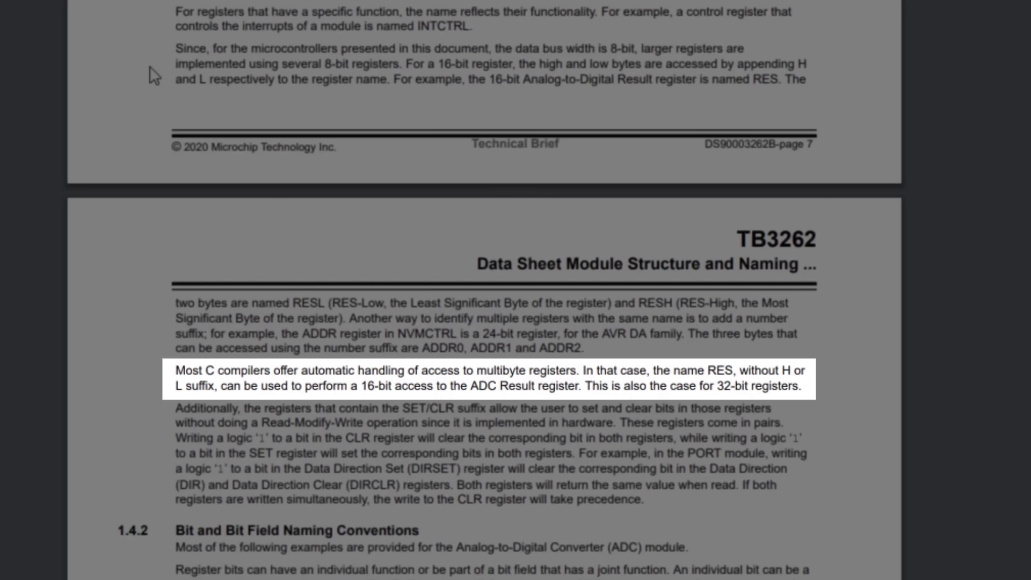
scroll(down, 3)
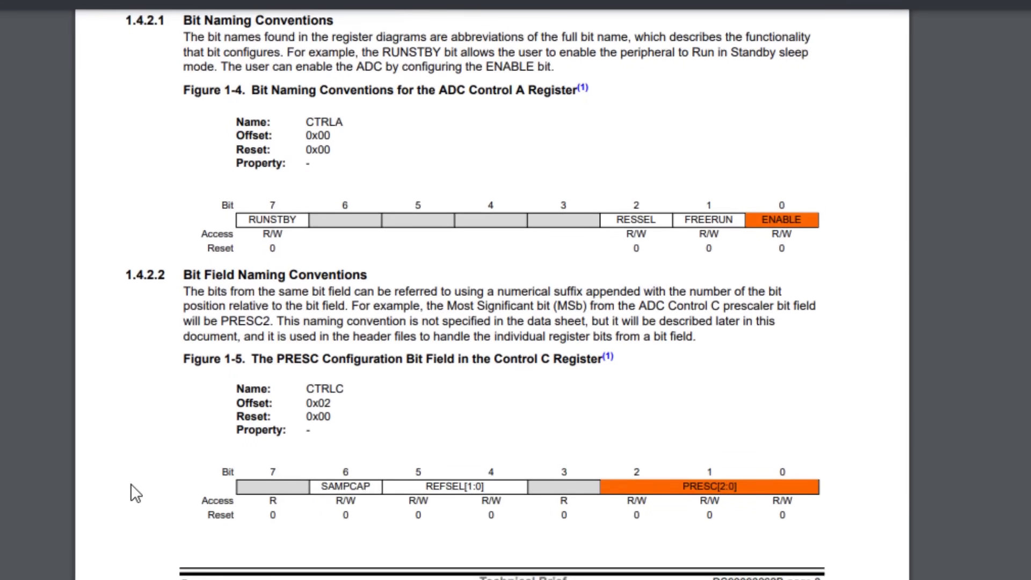
Scroll past sections 1.5 CCP registers and 1.6 fuses to section 2 on header files
scroll(down, 3)
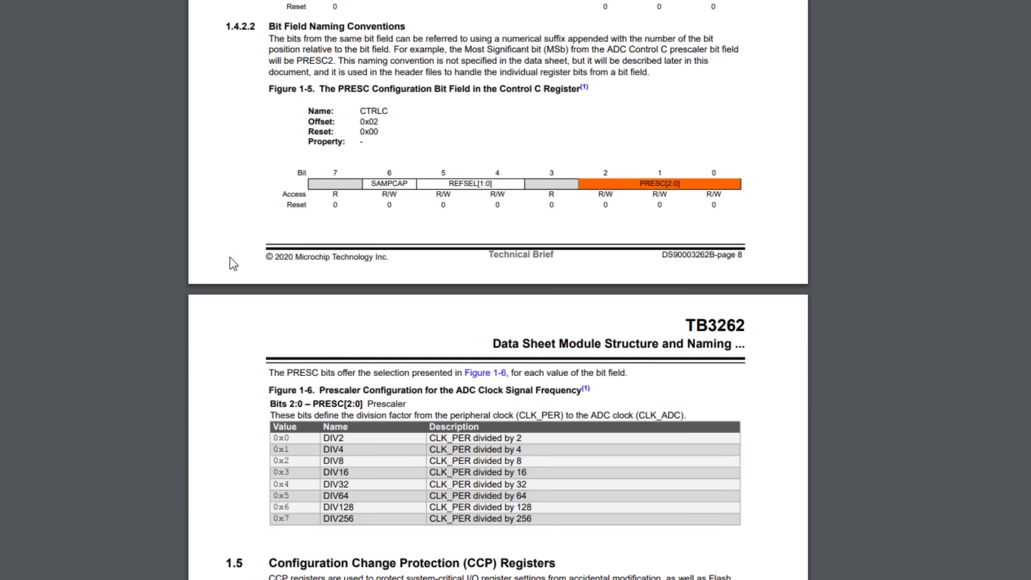
scroll(down, 3)
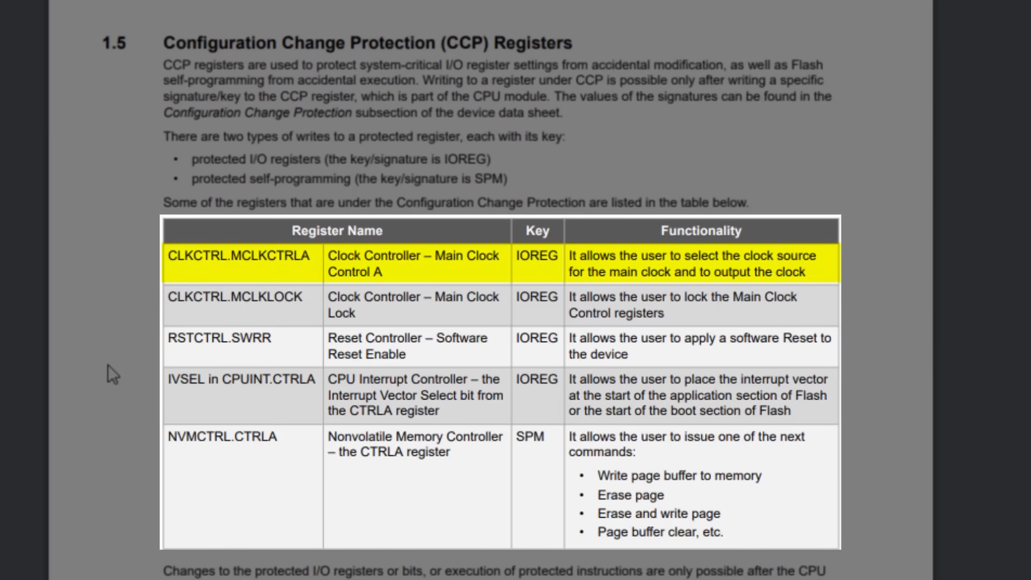
scroll(down, 3)
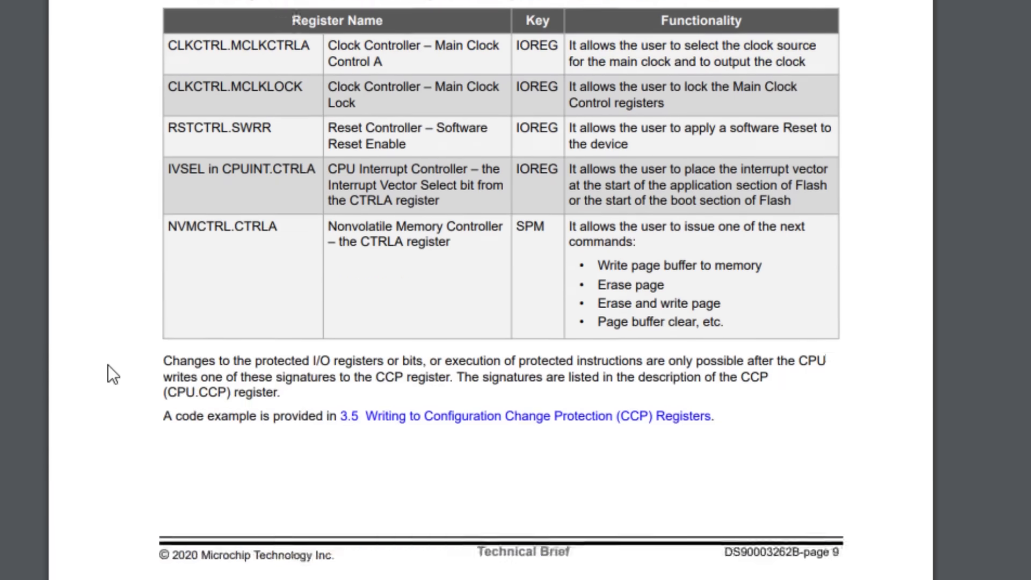
scroll(down, 3)
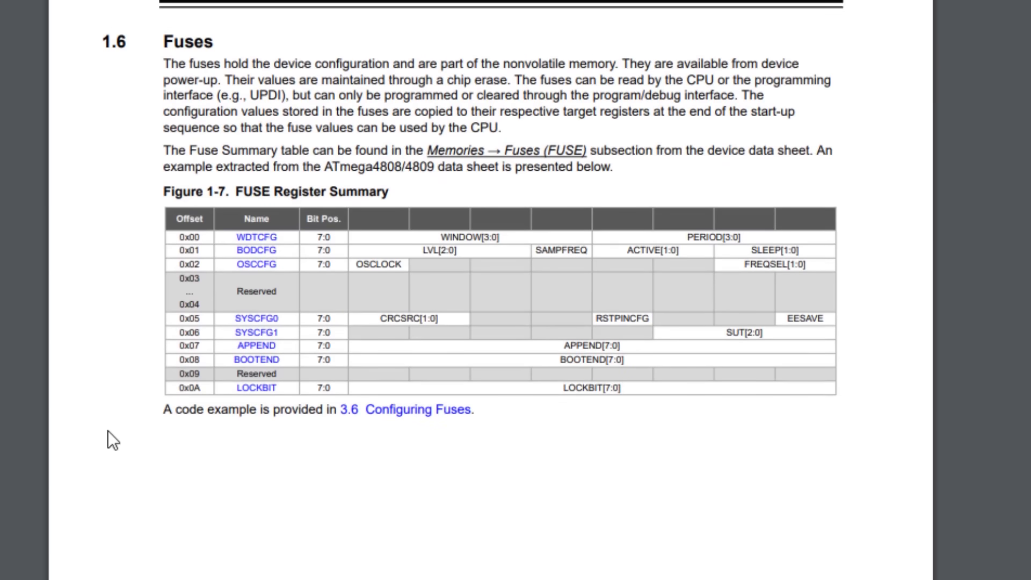
scroll(down, 3)
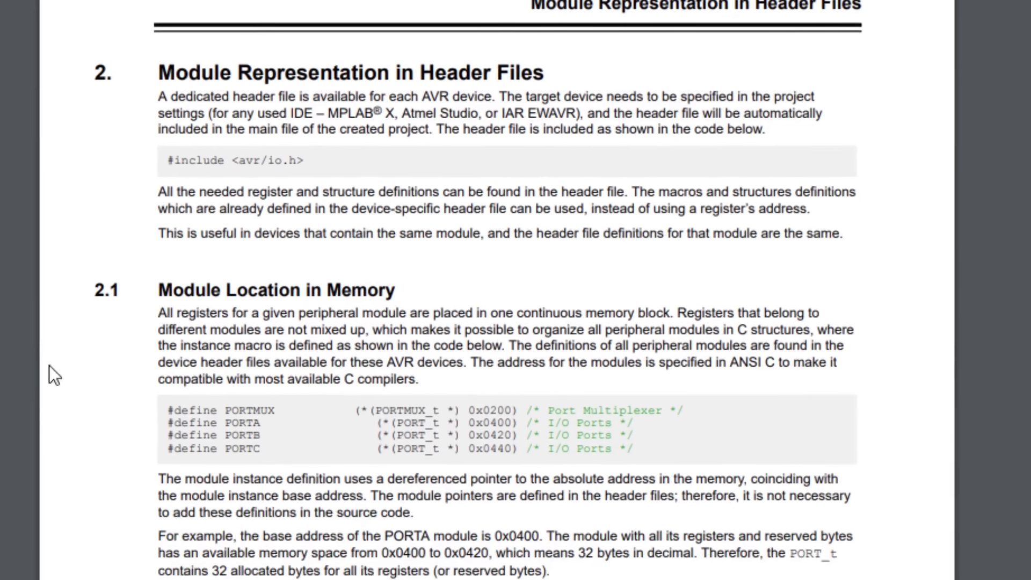